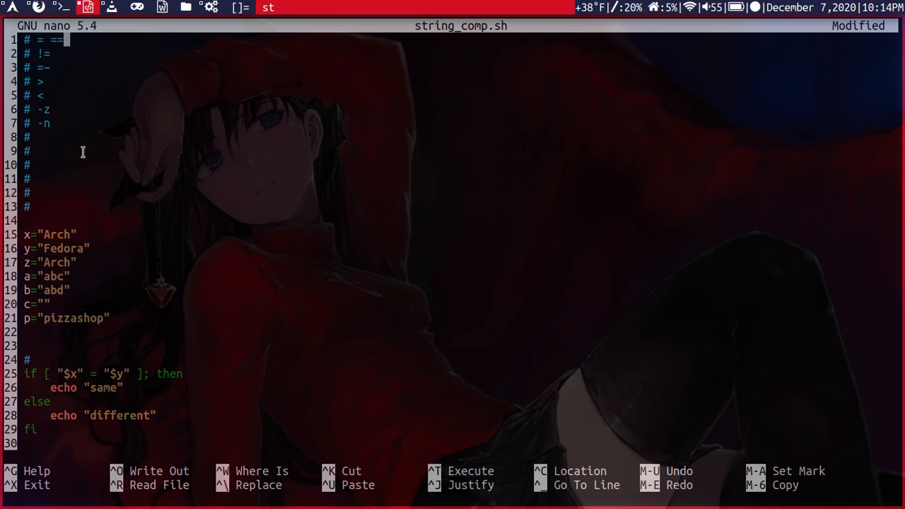
{"action": "key", "text": "Down"}
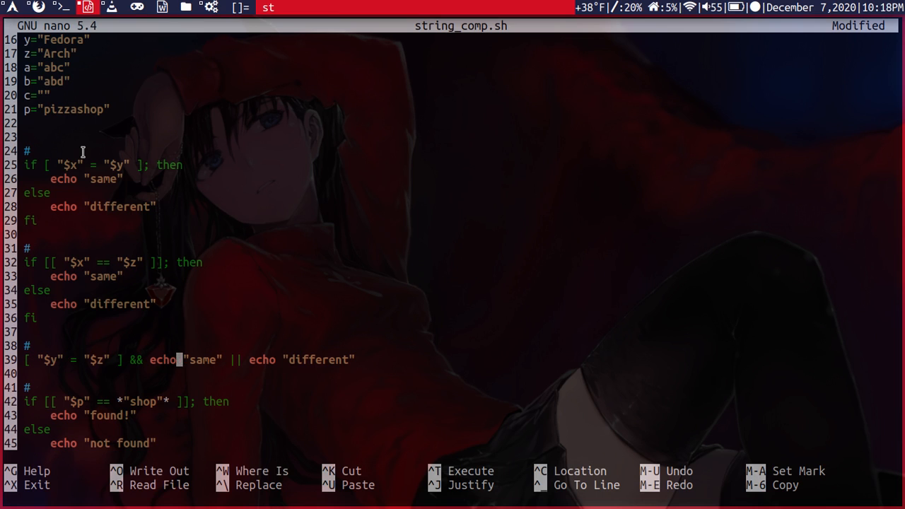
{"action": "scroll", "scroll_direction": "down", "scroll_amount": 3}
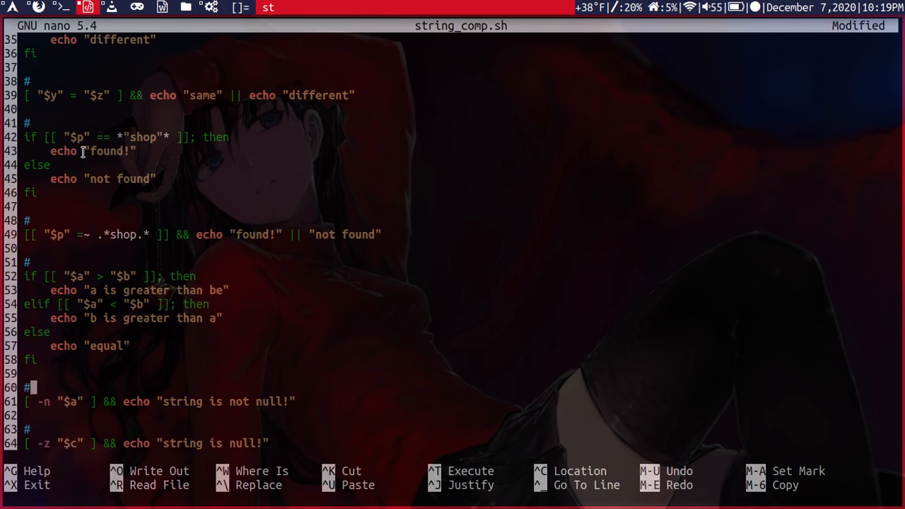